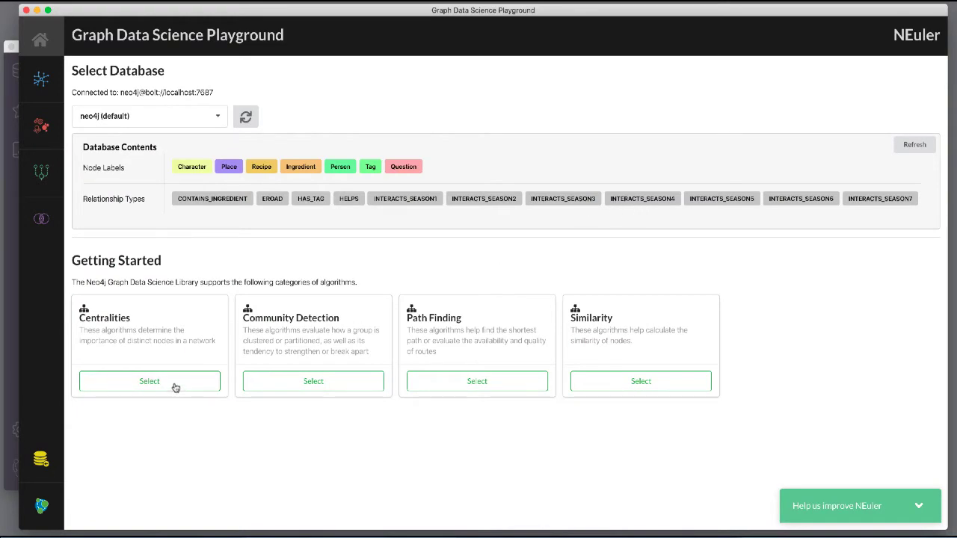
- Choose the Centralities category, landing on the Degree centrality configuration
click(150, 381)
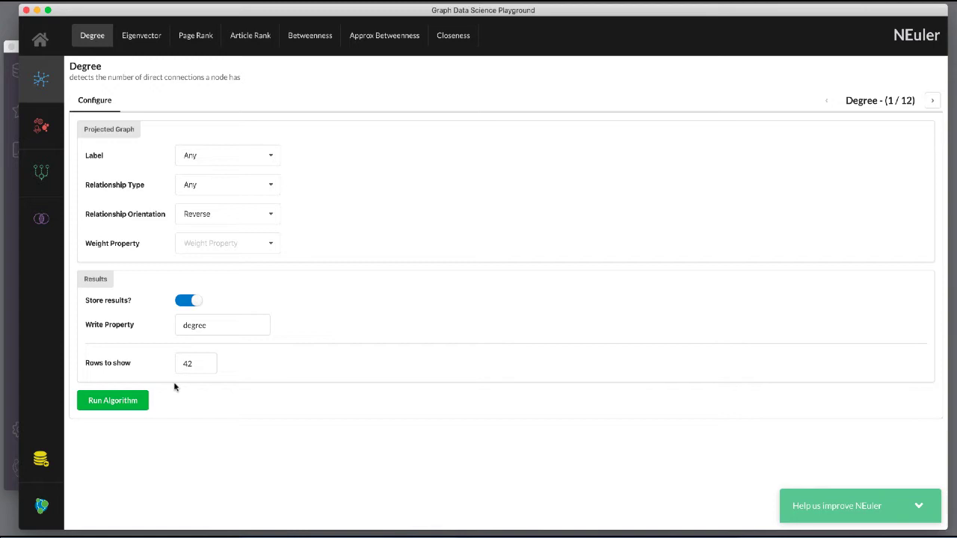
mouse_move(194, 36)
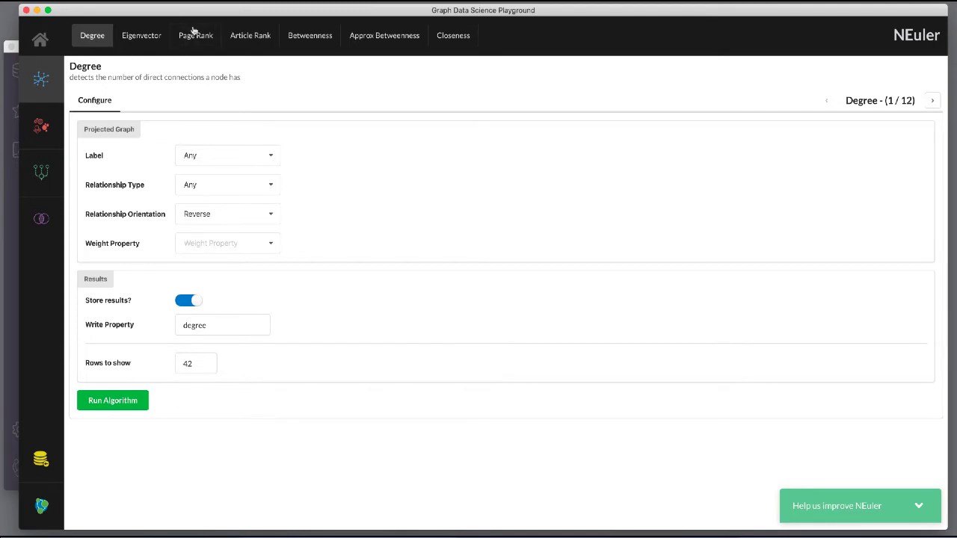
- Configure PageRank with the Person label and the HELPS relationship type
click(195, 36)
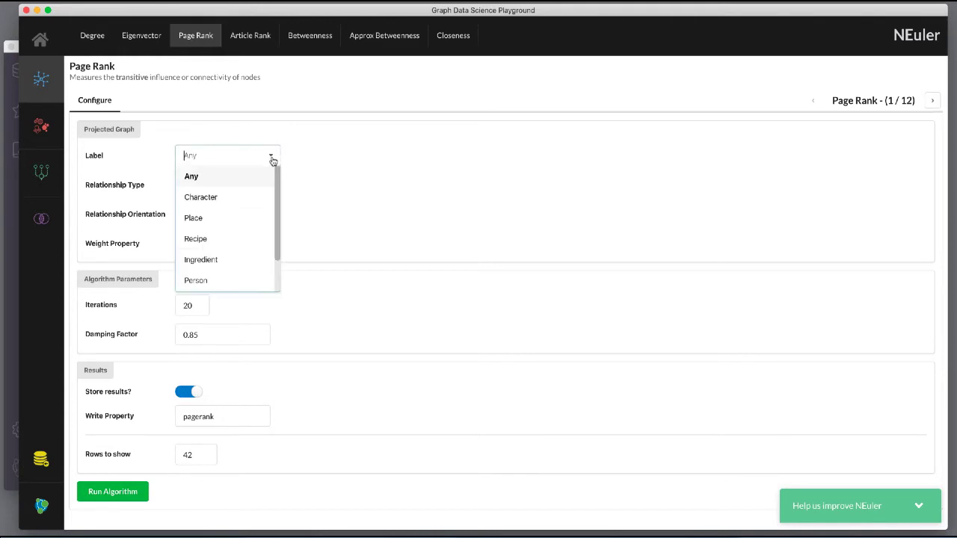
mouse_move(195, 281)
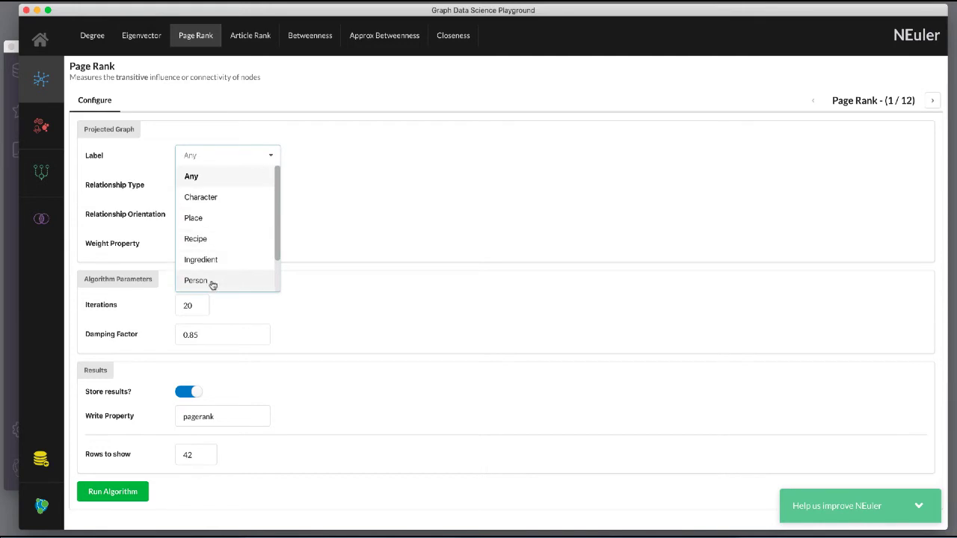
click(196, 281)
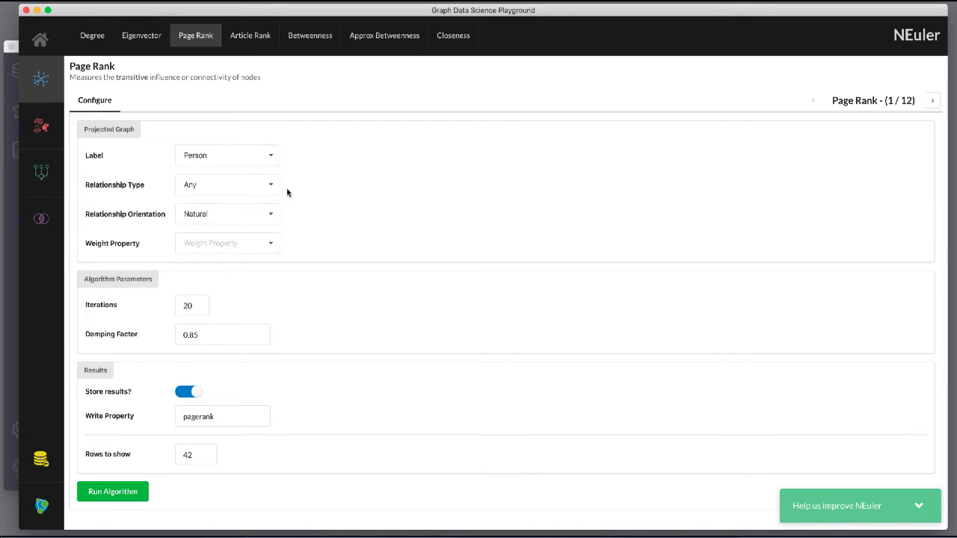
click(228, 186)
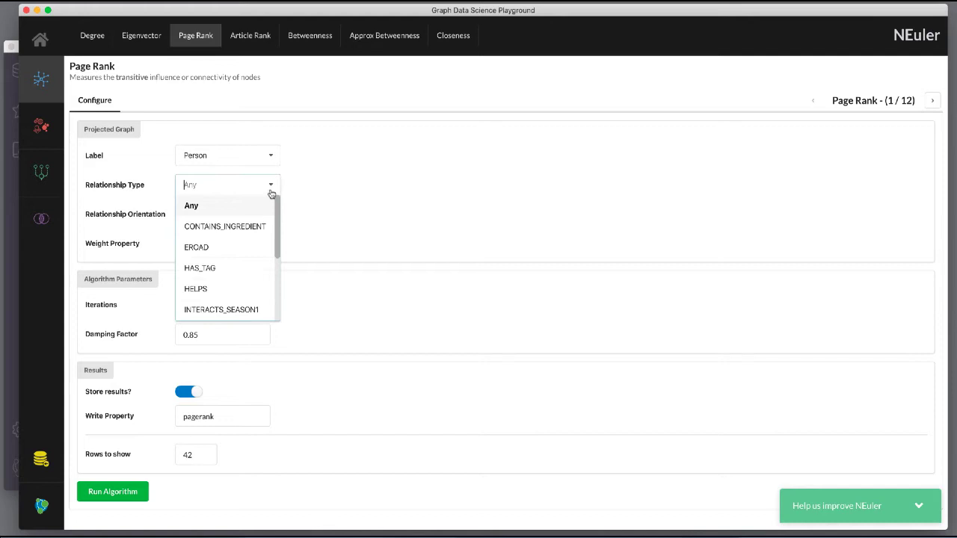
click(194, 289)
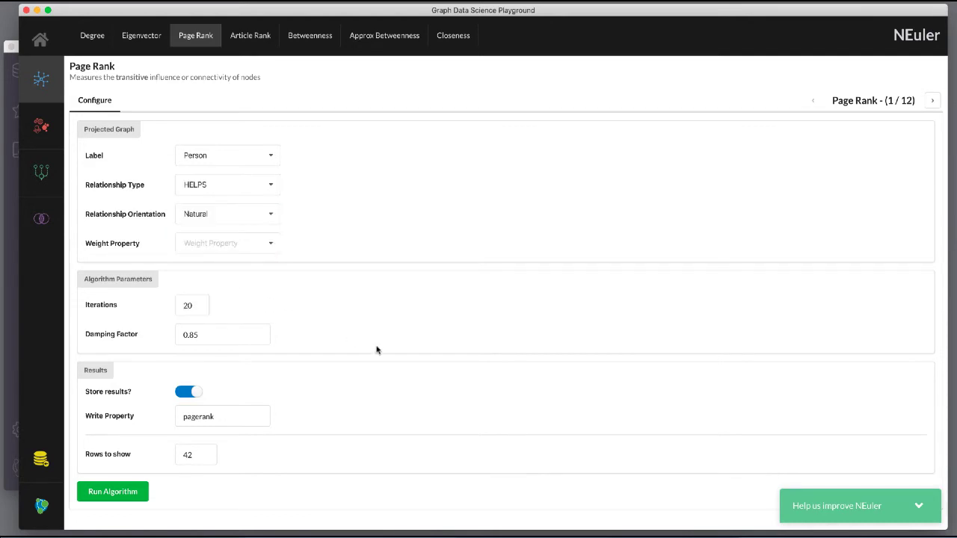
mouse_move(428, 359)
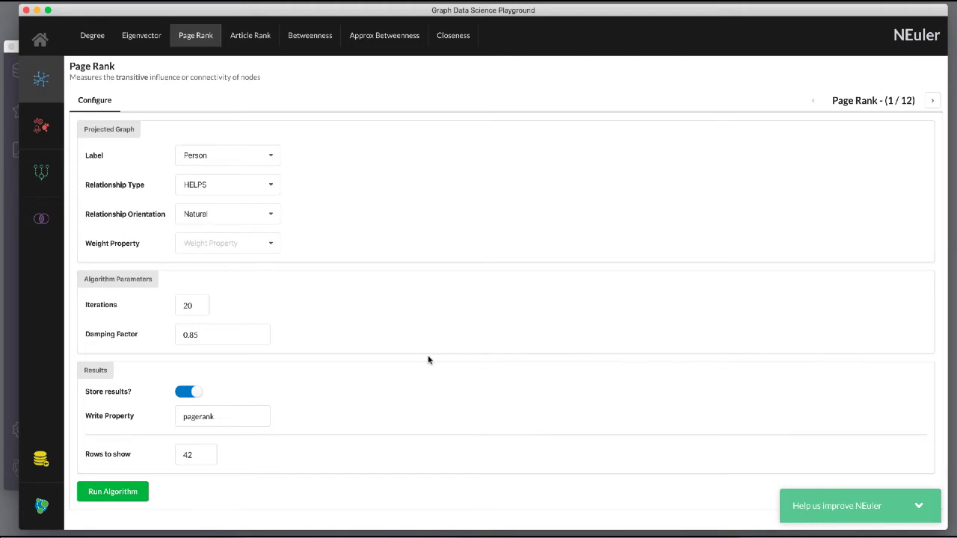
mouse_move(395, 389)
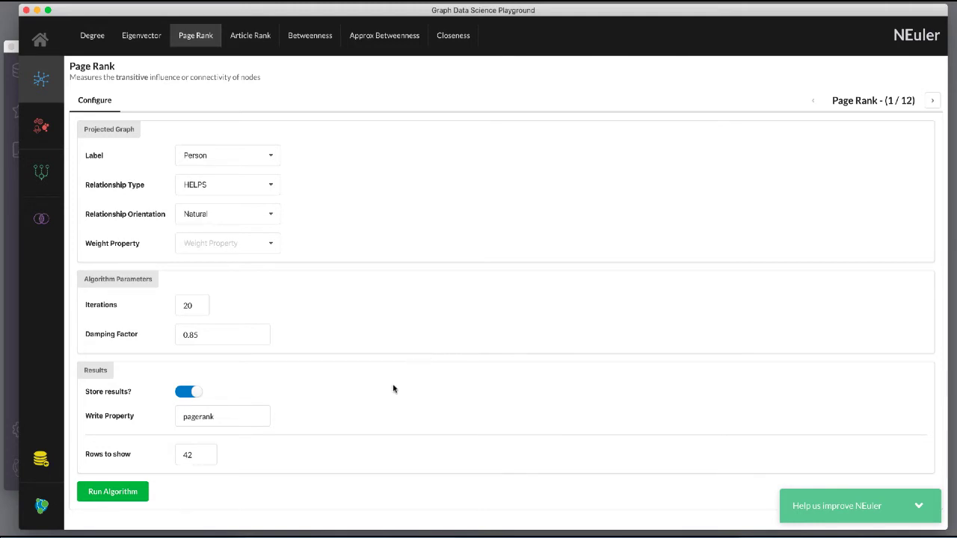
mouse_move(221, 501)
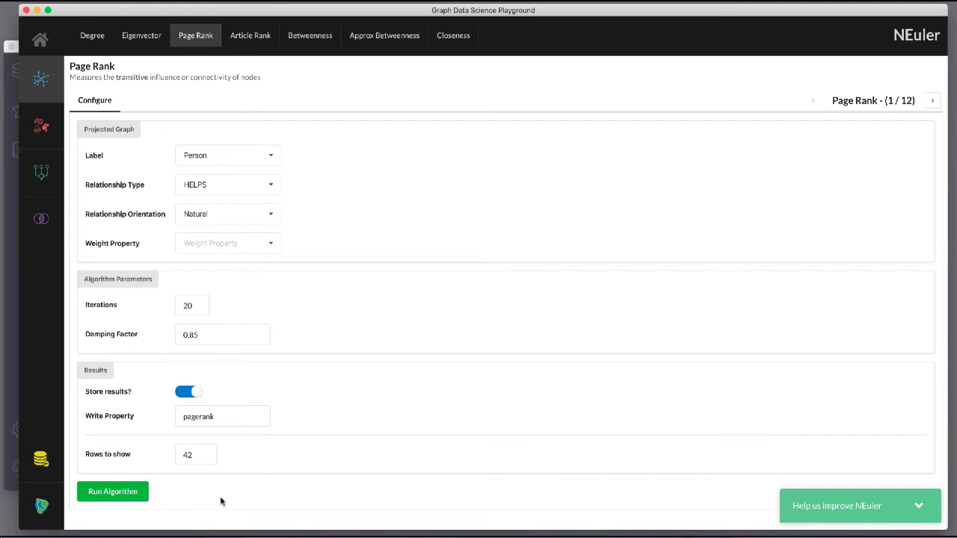
- Run PageRank and view the scores as a table, a bar chart, and a graph visualisation
click(113, 490)
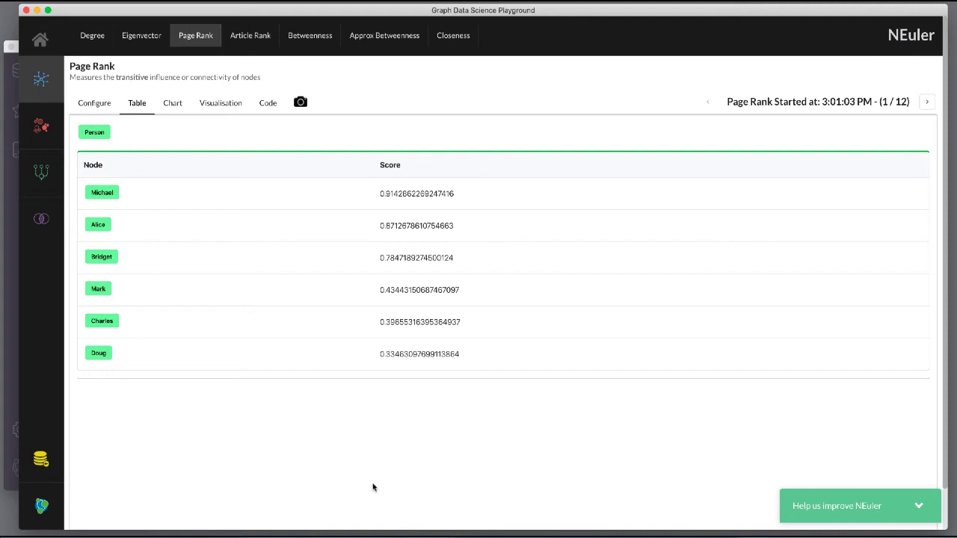
click(172, 101)
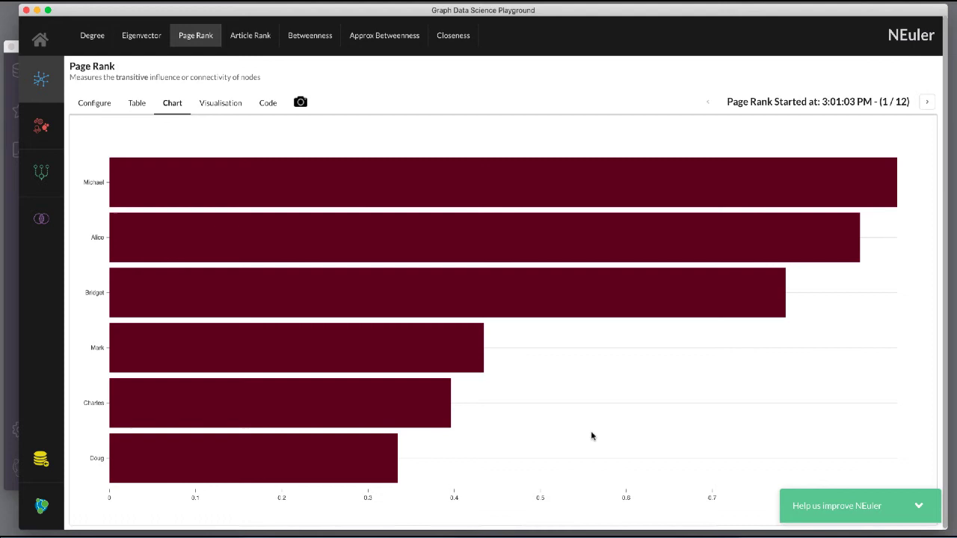
mouse_move(220, 102)
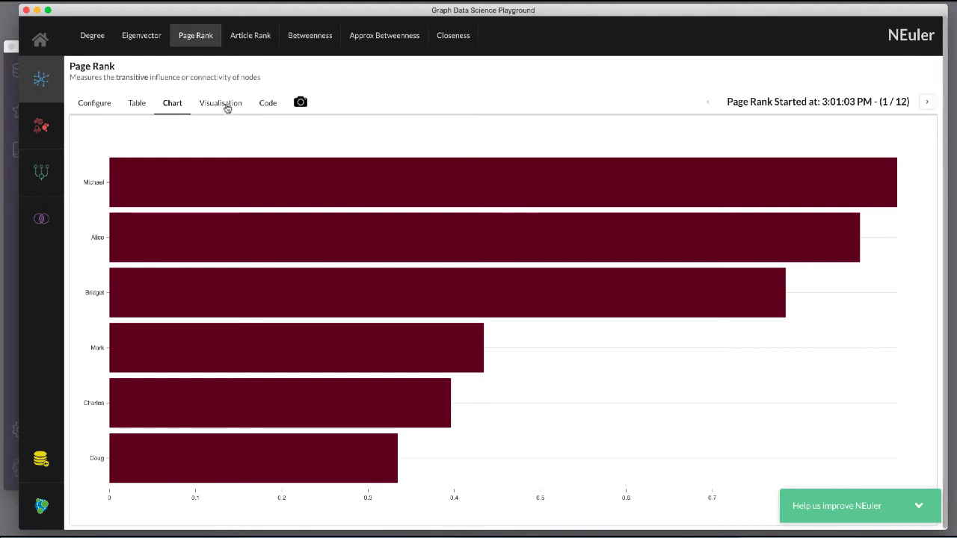
click(220, 101)
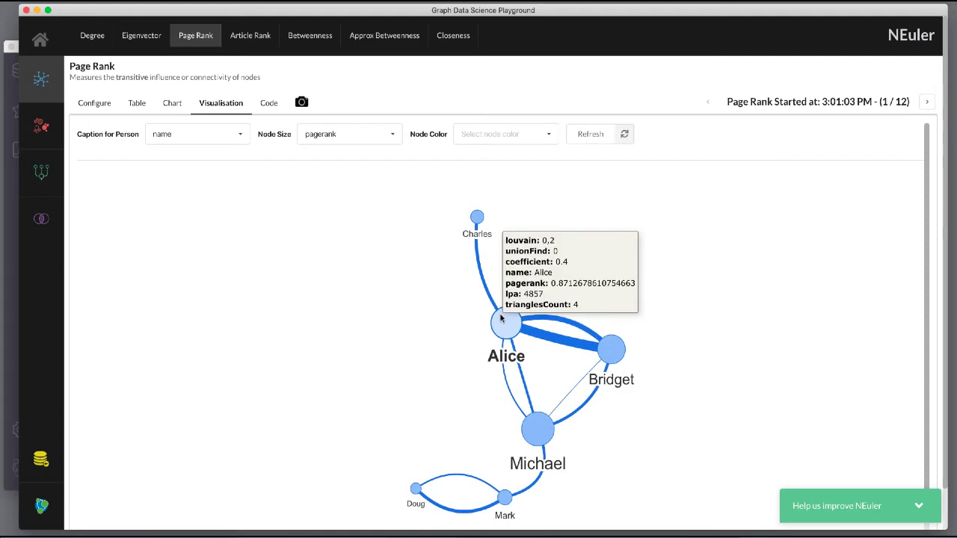
mouse_move(640, 281)
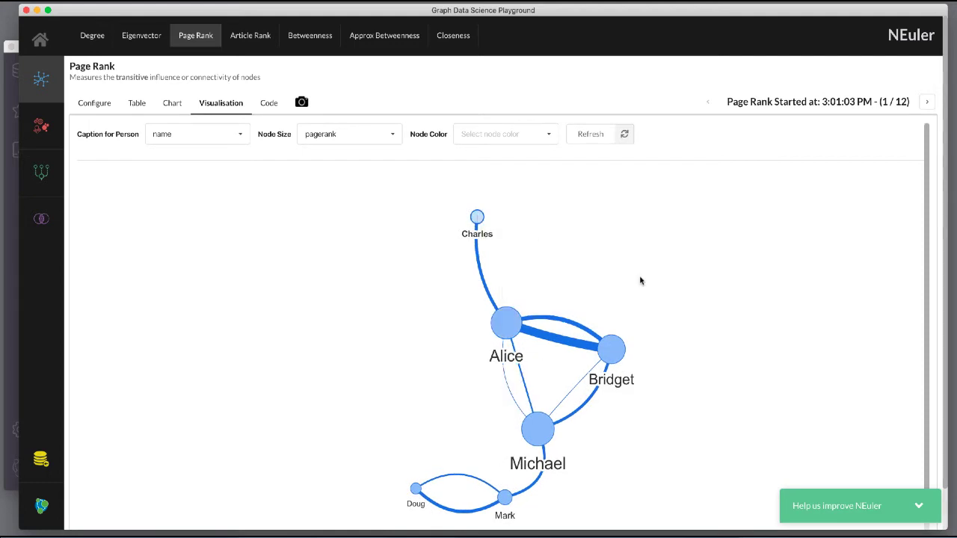
- Edit the configuration to use the weight property and rerun PageRank, giving scores led by Bridget
click(94, 102)
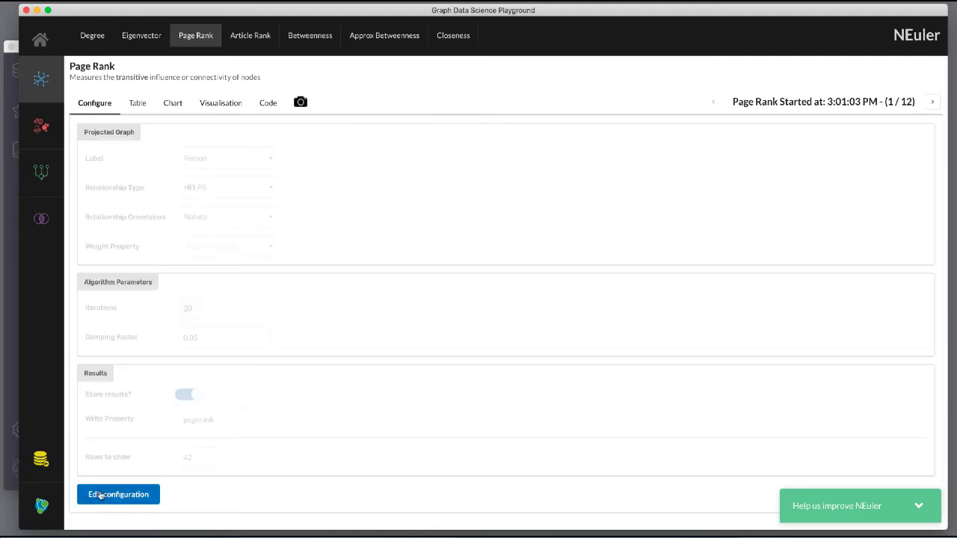
click(118, 493)
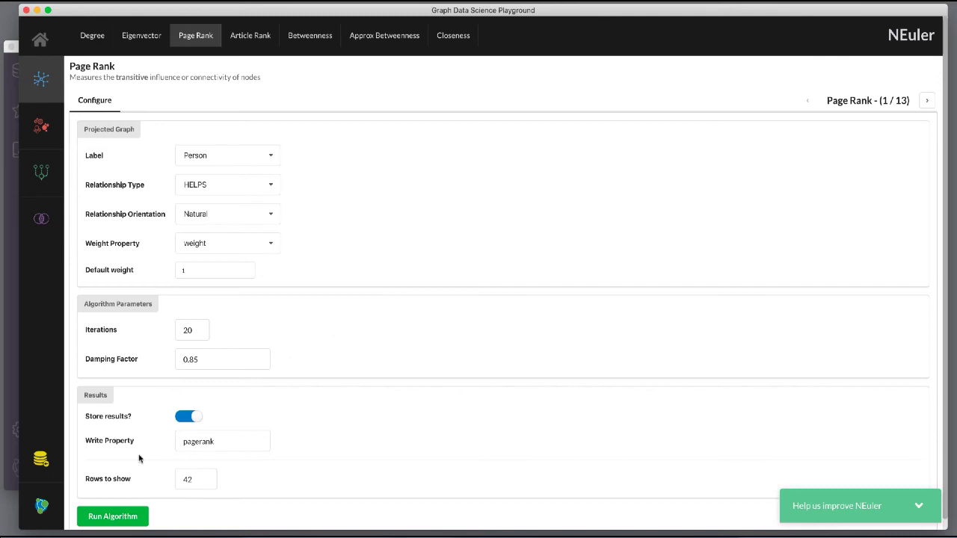
click(112, 517)
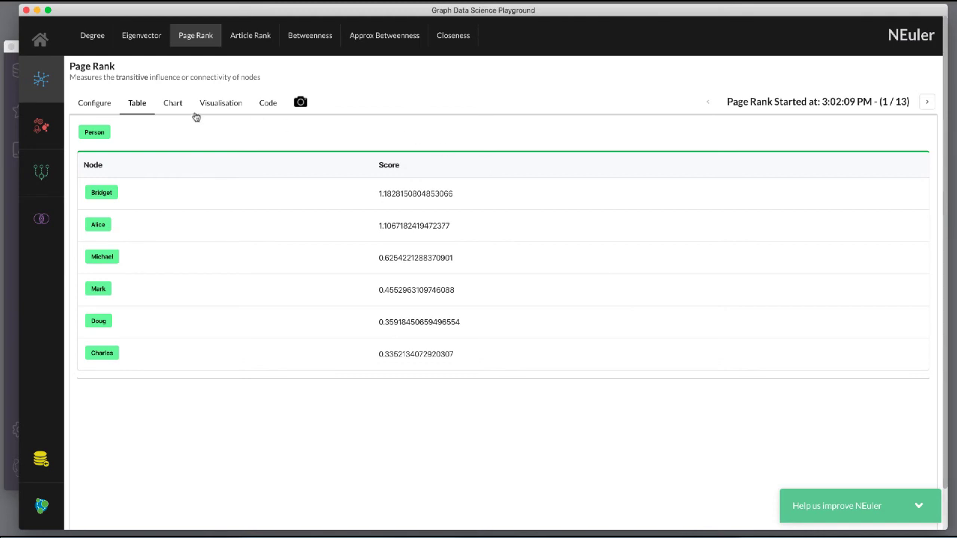
- Review the generated Cypher for the weighted run and send the code guide to Neo4j Browser
click(267, 101)
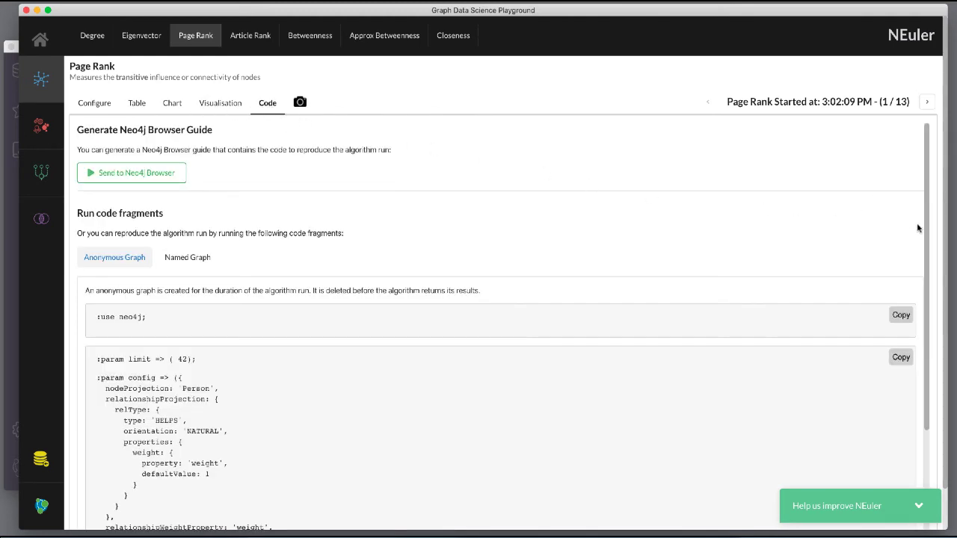
scroll(down, 3)
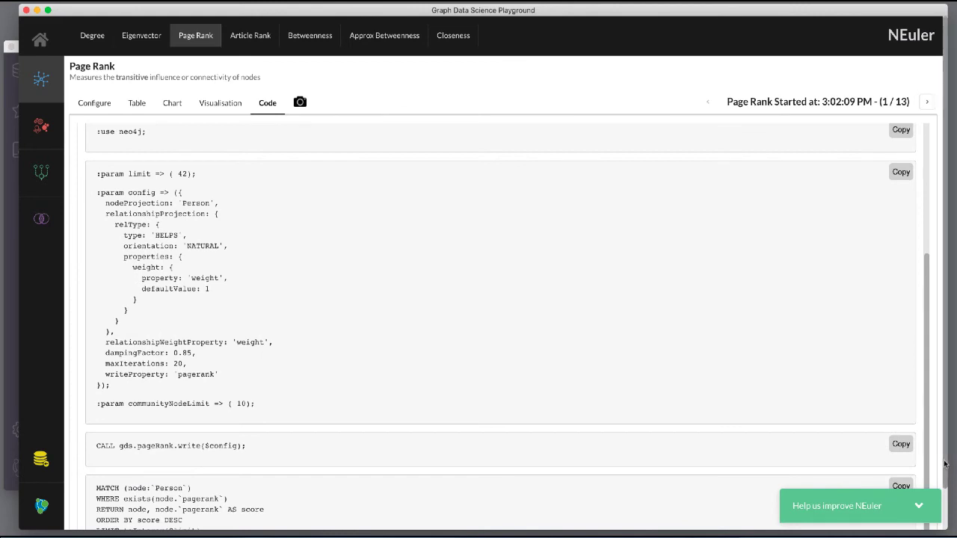
mouse_move(942, 449)
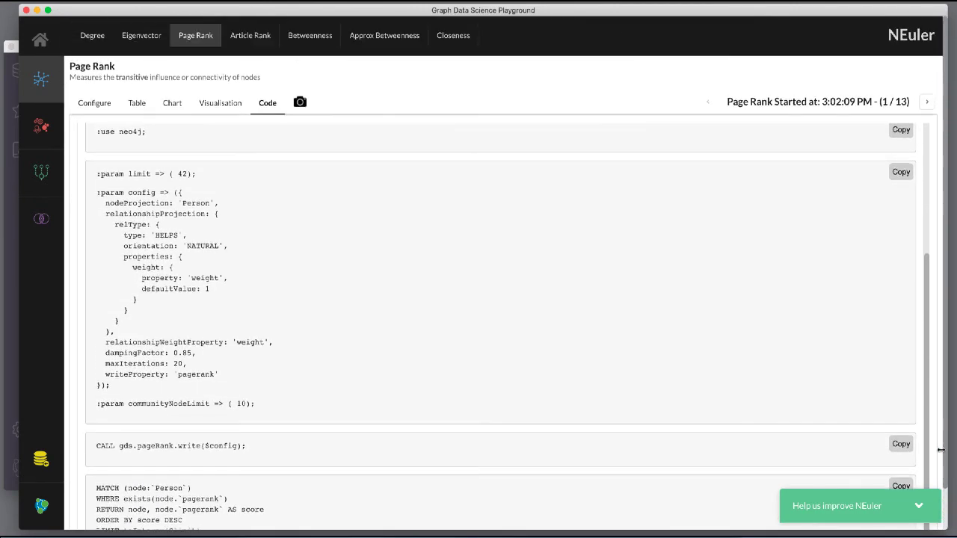
scroll(up, 3)
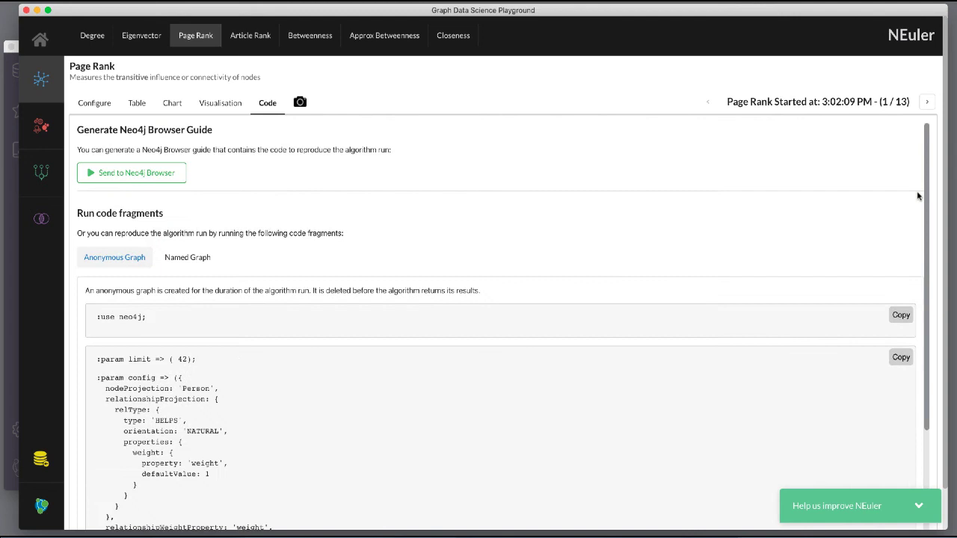
mouse_move(159, 176)
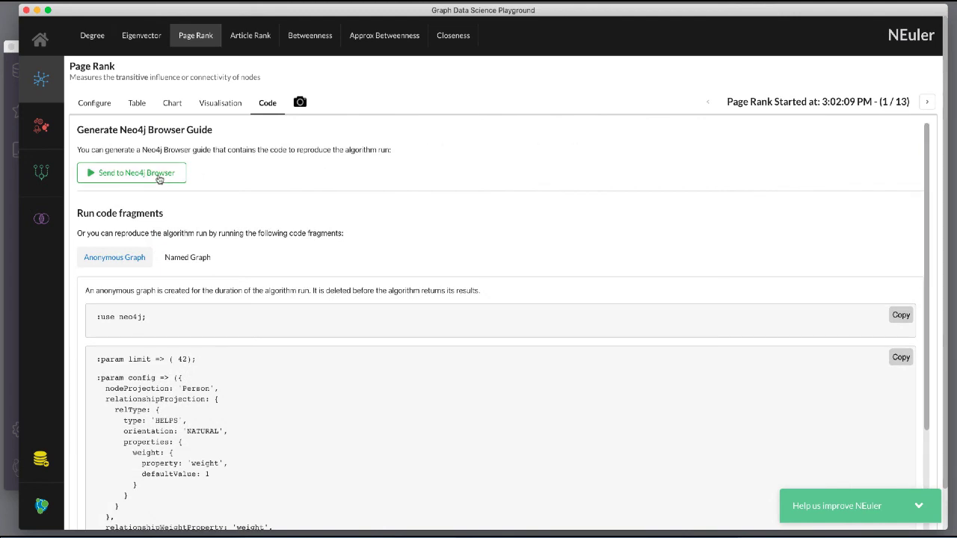
click(132, 174)
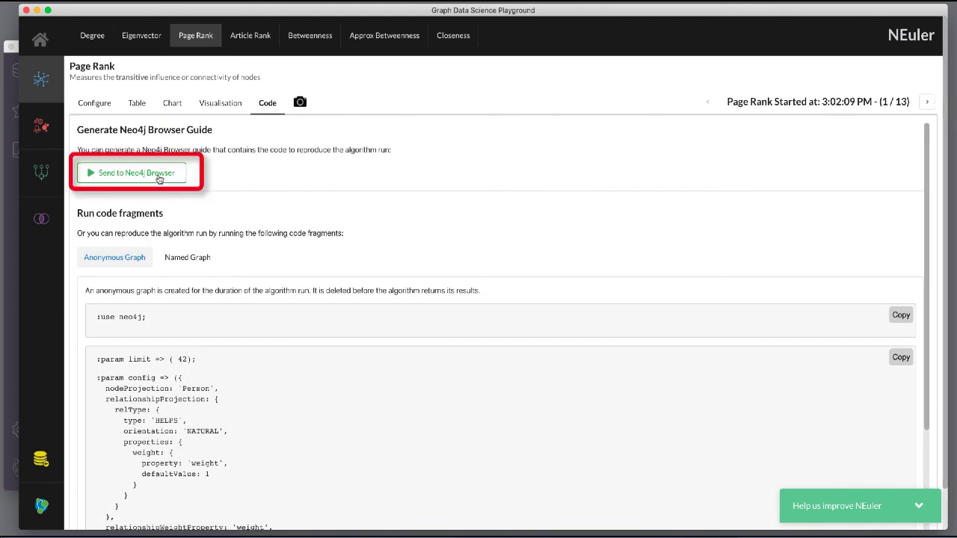